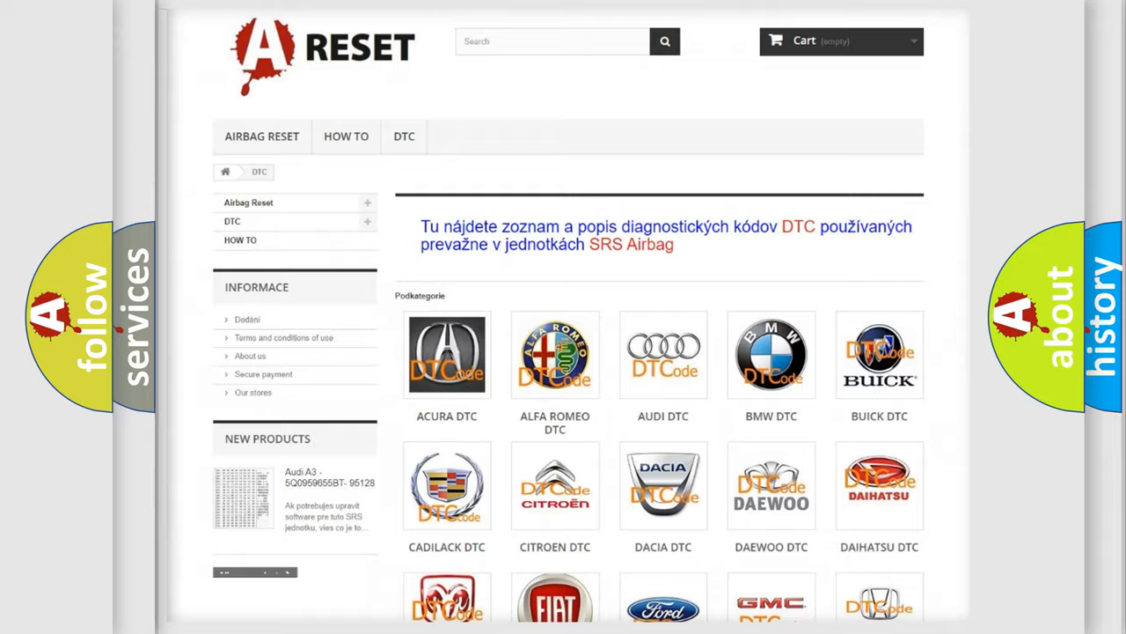
- Scroll down the list of car makes to reach the Lexus DTC tile
scroll("down", 3)
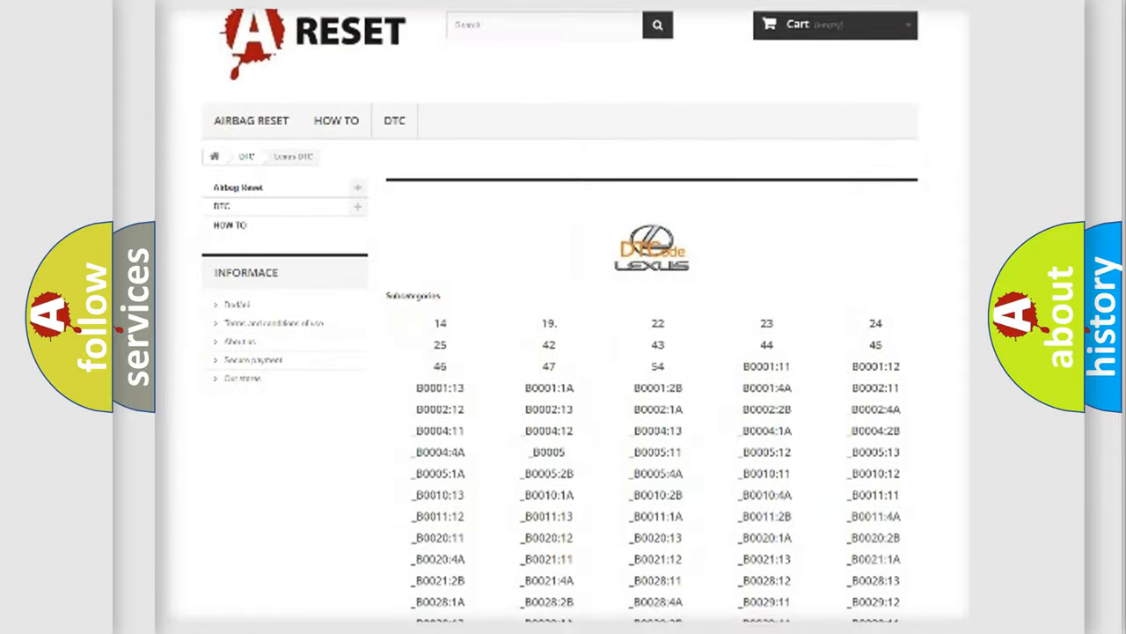
scroll("down", 3)
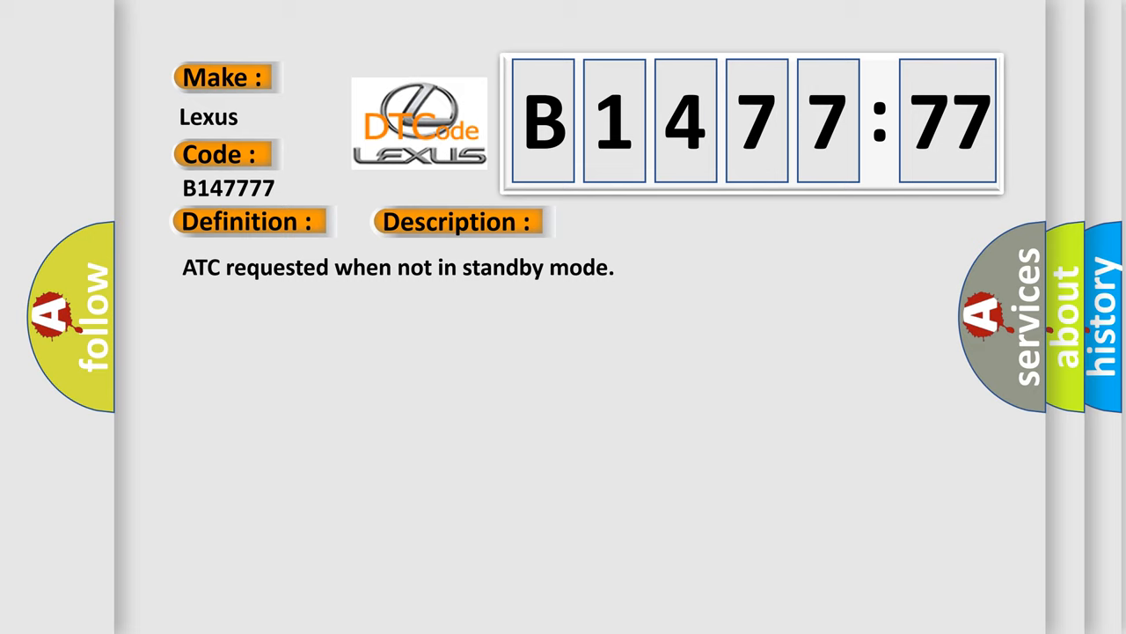
- Advance the B147777 explainer to reveal the Commanded Position Not Reachable description and cause heading
left_click(648, 222)
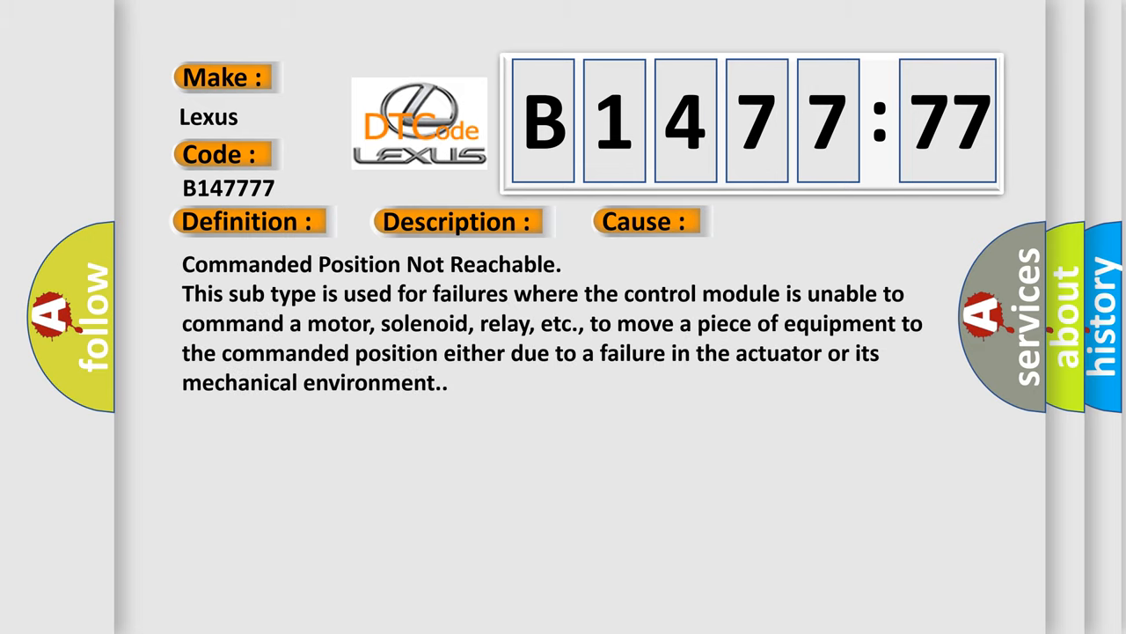